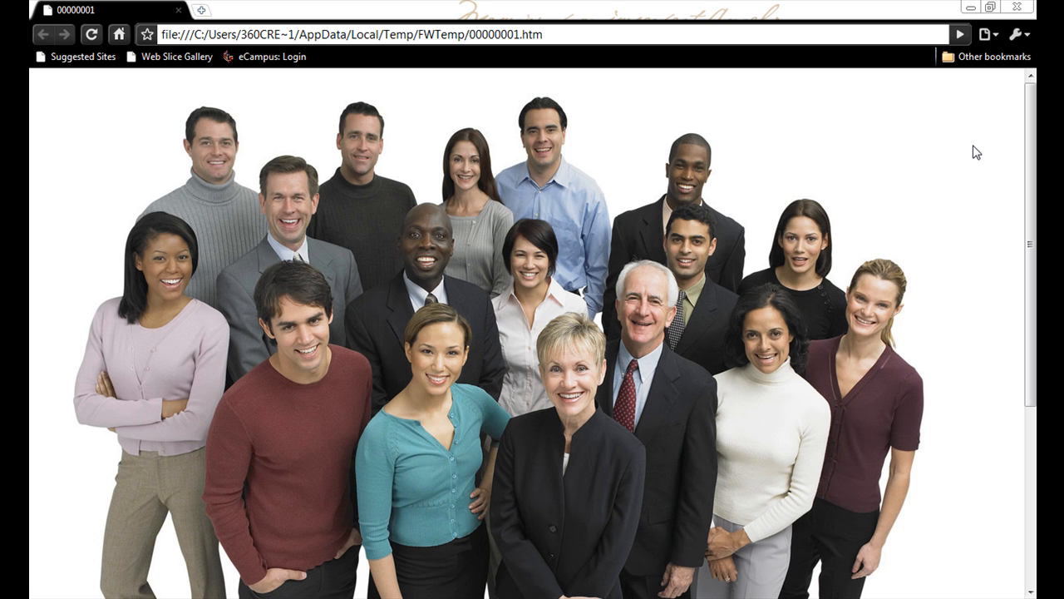
pyautogui.moveTo(463, 116)
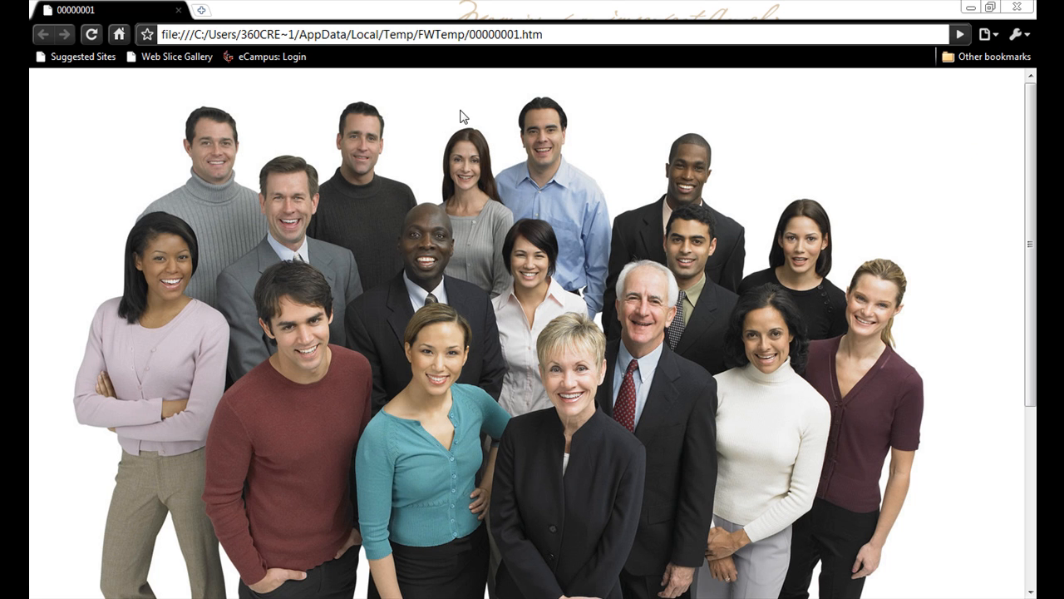
pyautogui.moveTo(254, 134)
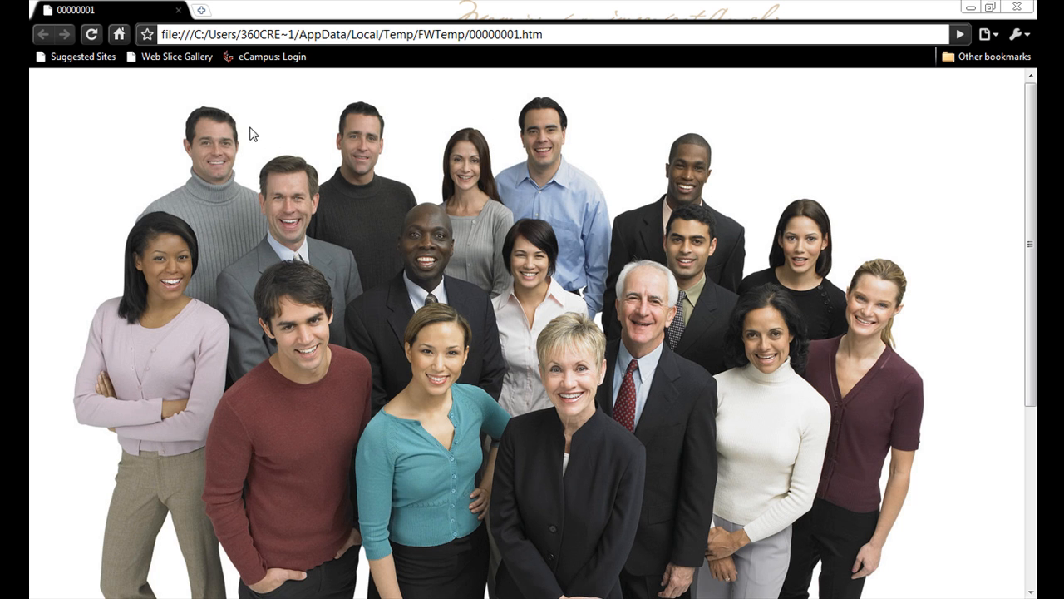
pyautogui.moveTo(376, 301)
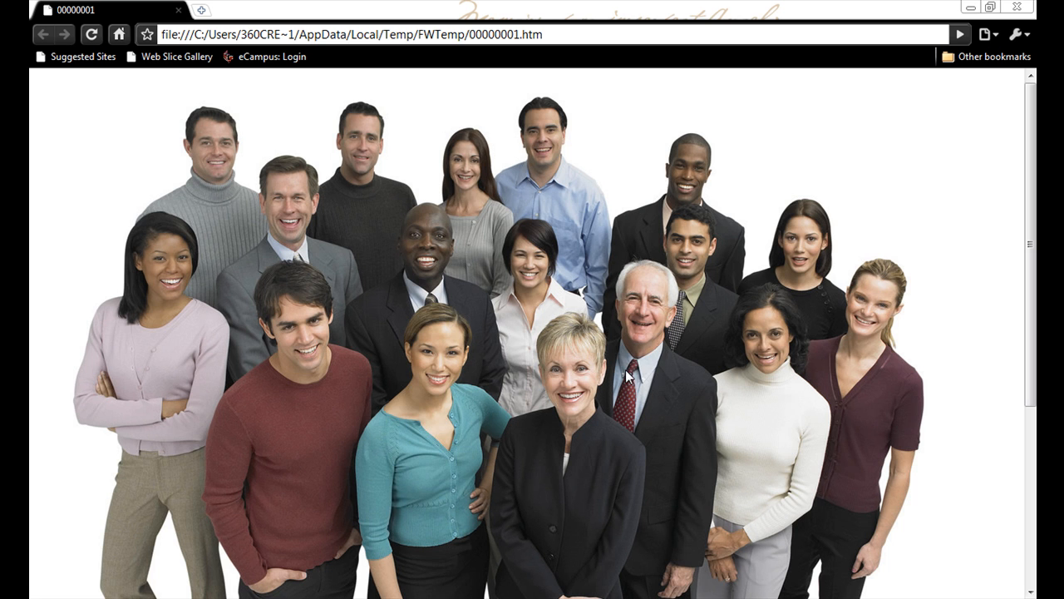
pyautogui.moveTo(640, 350)
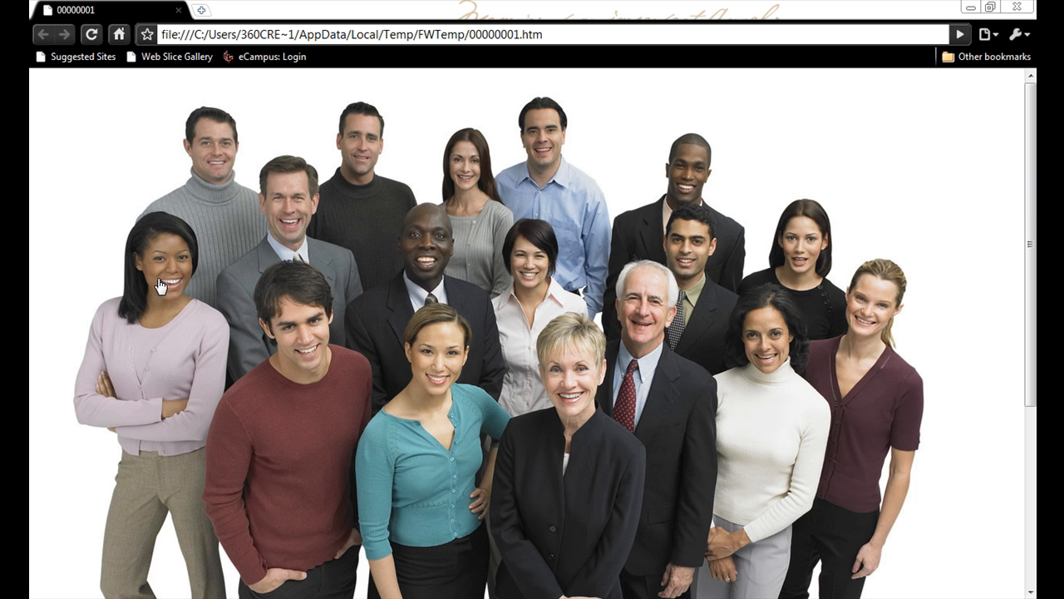
# - Dismiss the colour scheme prompt and close the communitypeople photo without saving
pyautogui.click(169, 262)
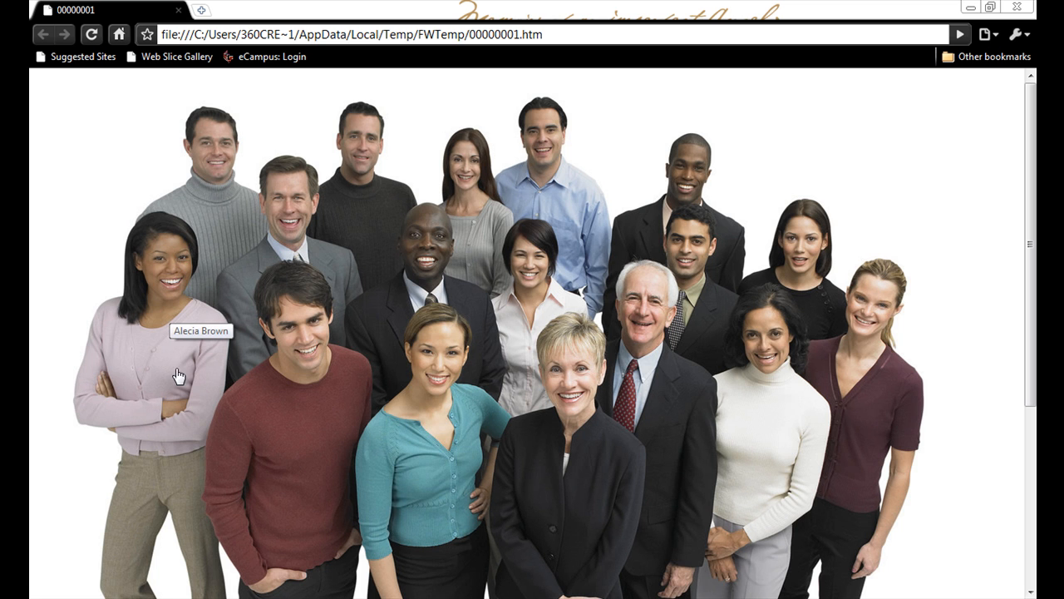
pyautogui.moveTo(312, 341)
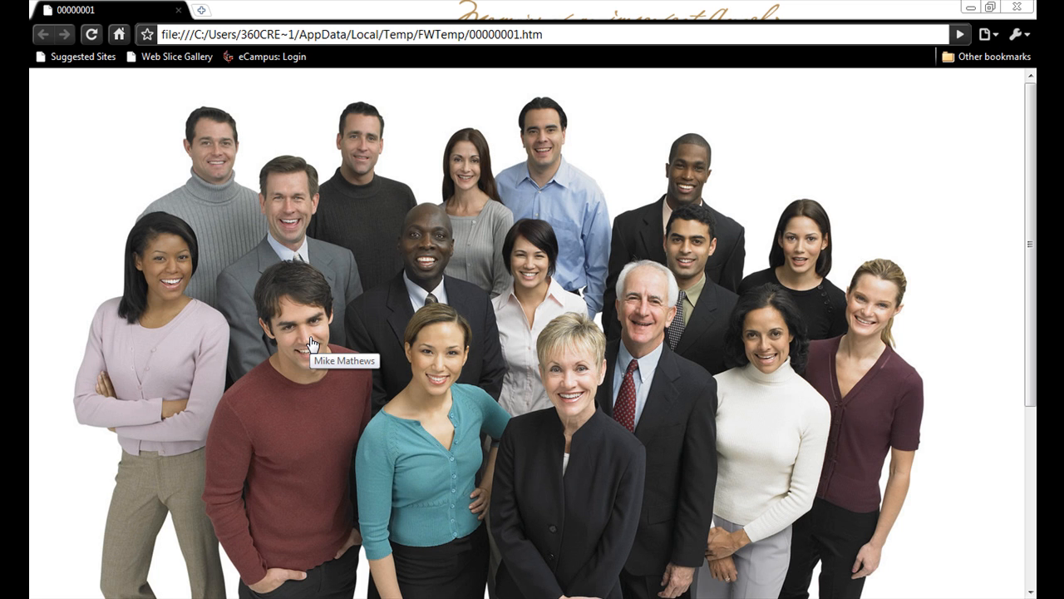
pyautogui.moveTo(433, 364)
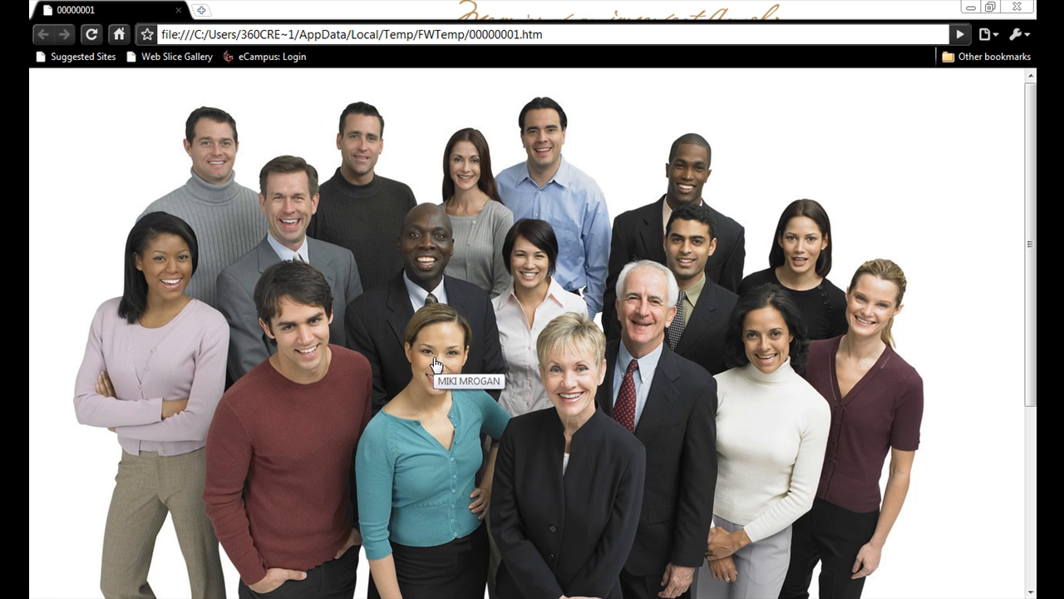
pyautogui.moveTo(427, 445)
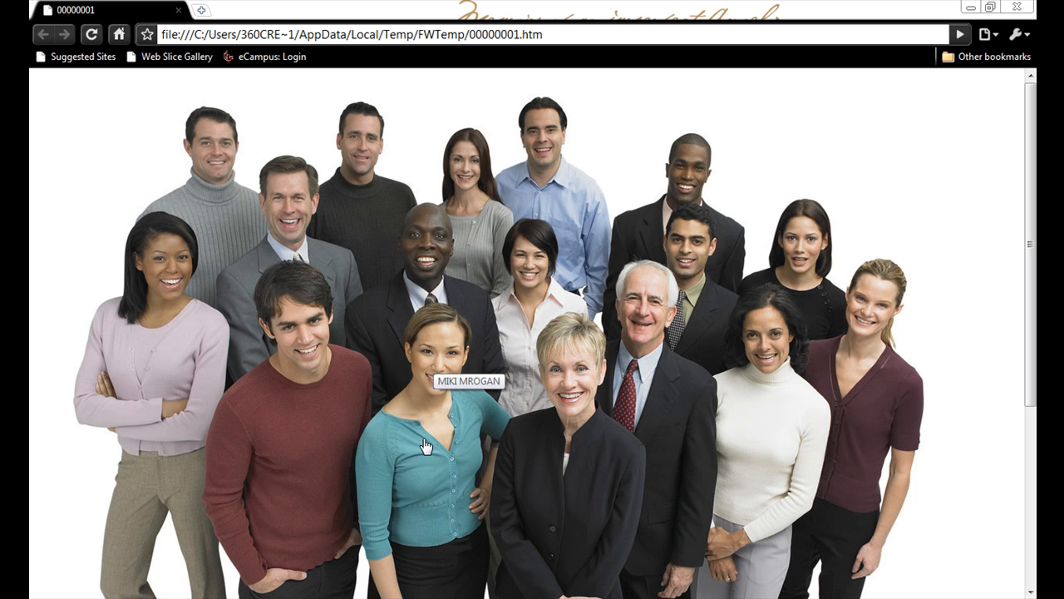
pyautogui.moveTo(448, 465)
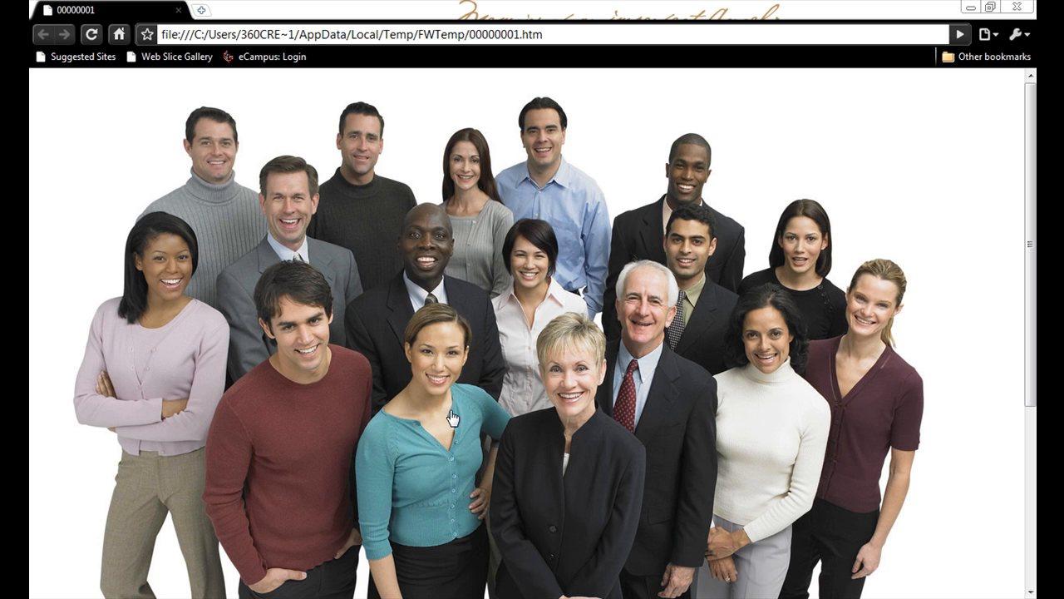
pyautogui.moveTo(769, 349)
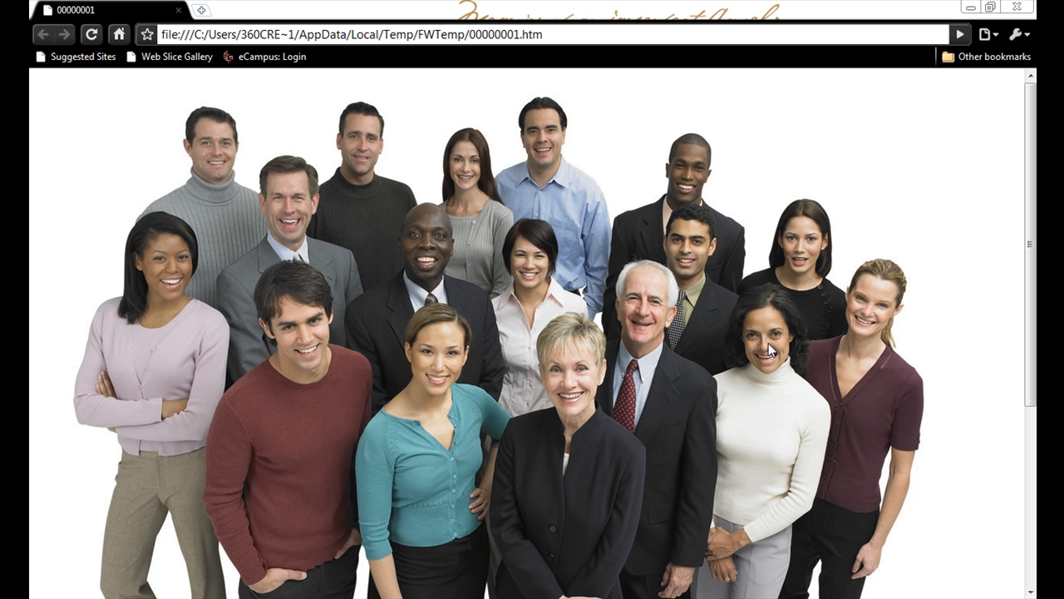
pyautogui.moveTo(501, 231)
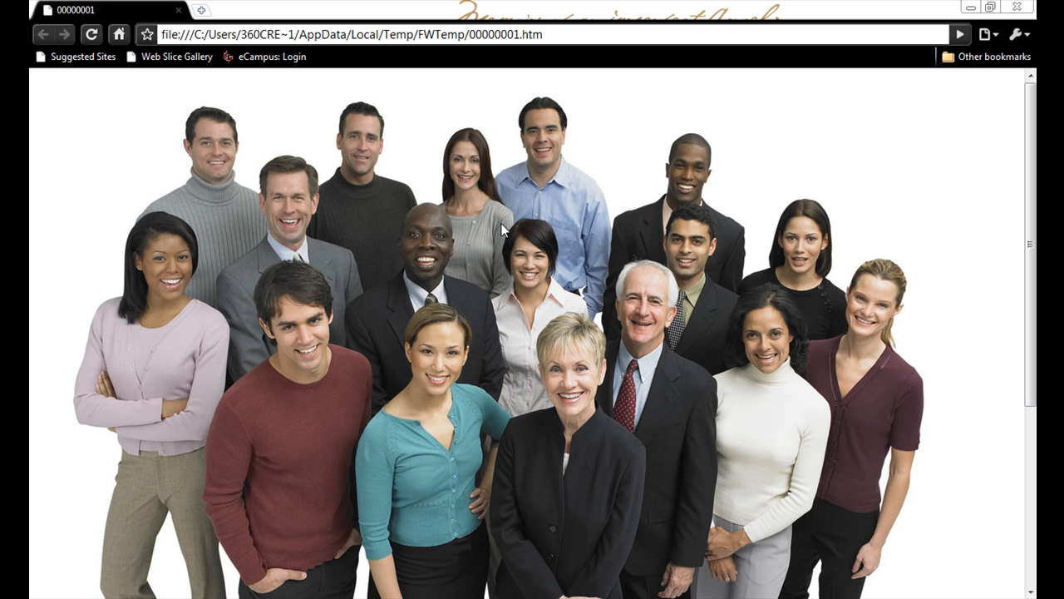
pyautogui.moveTo(574, 202)
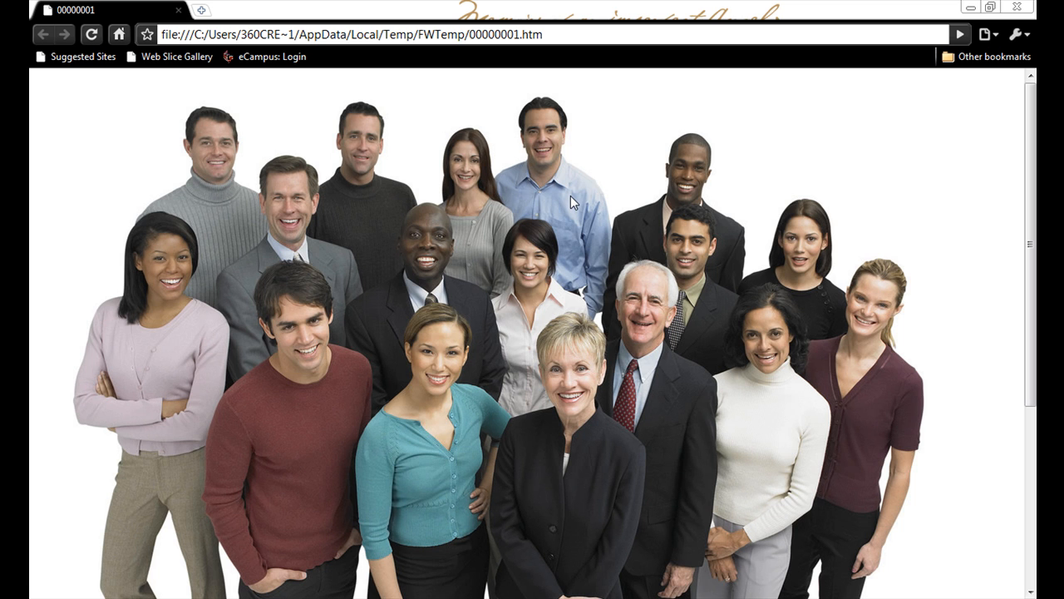
pyautogui.moveTo(726, 256)
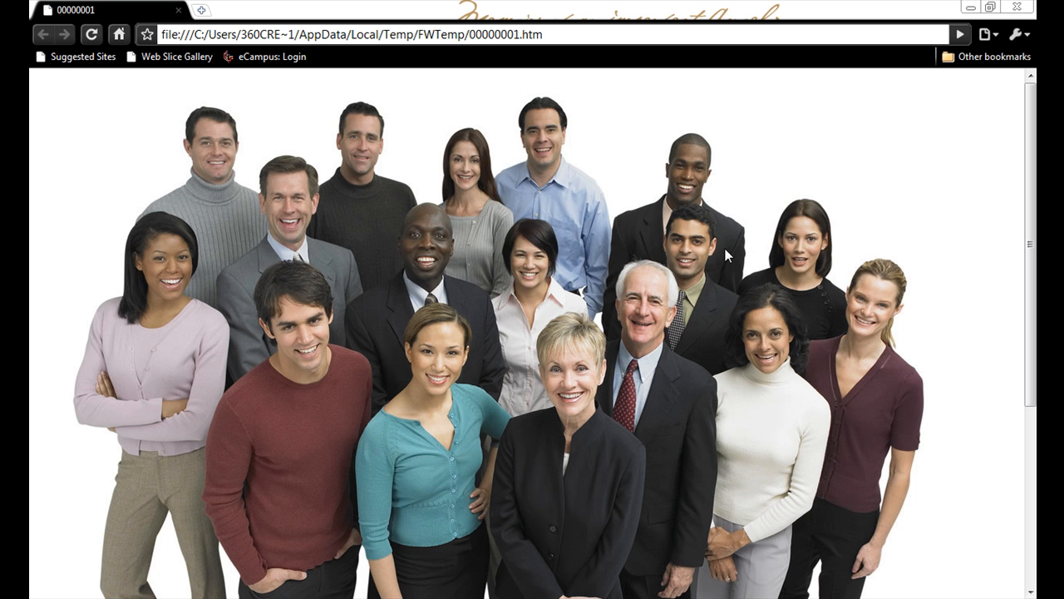
pyautogui.moveTo(282, 308)
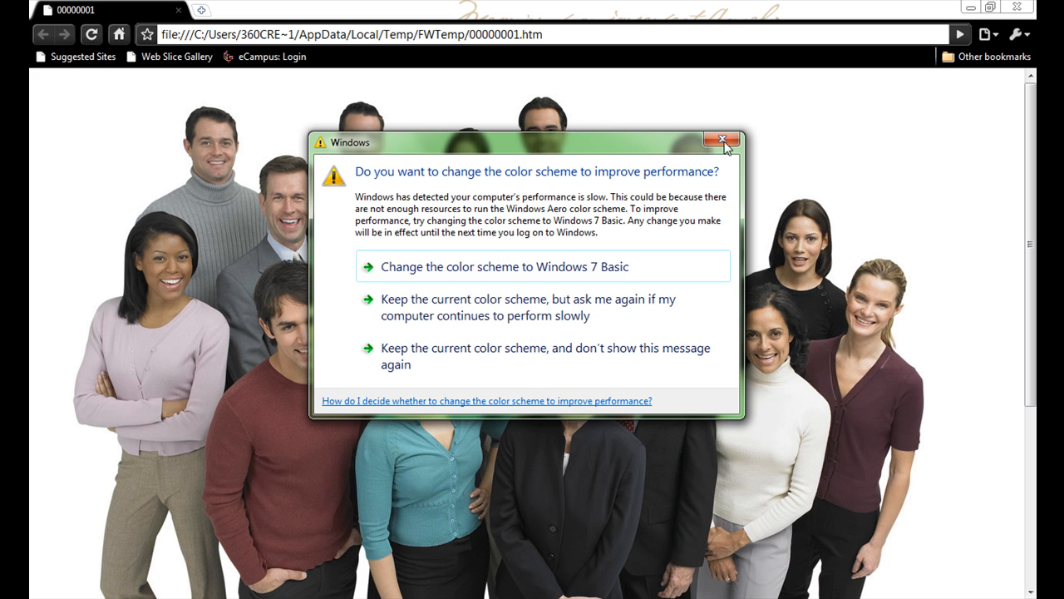
pyautogui.click(725, 138)
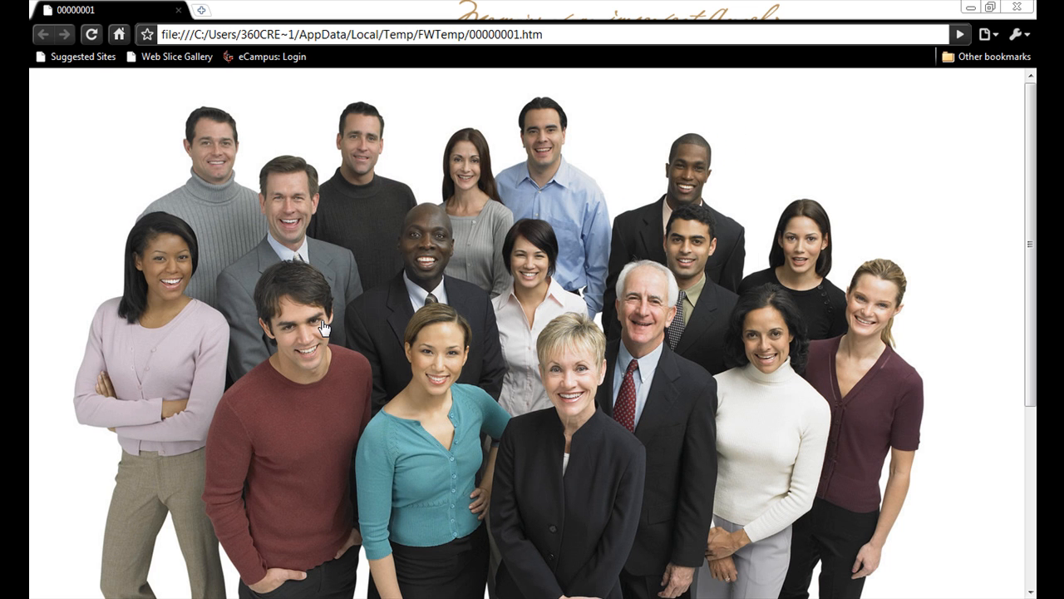
pyautogui.moveTo(306, 318)
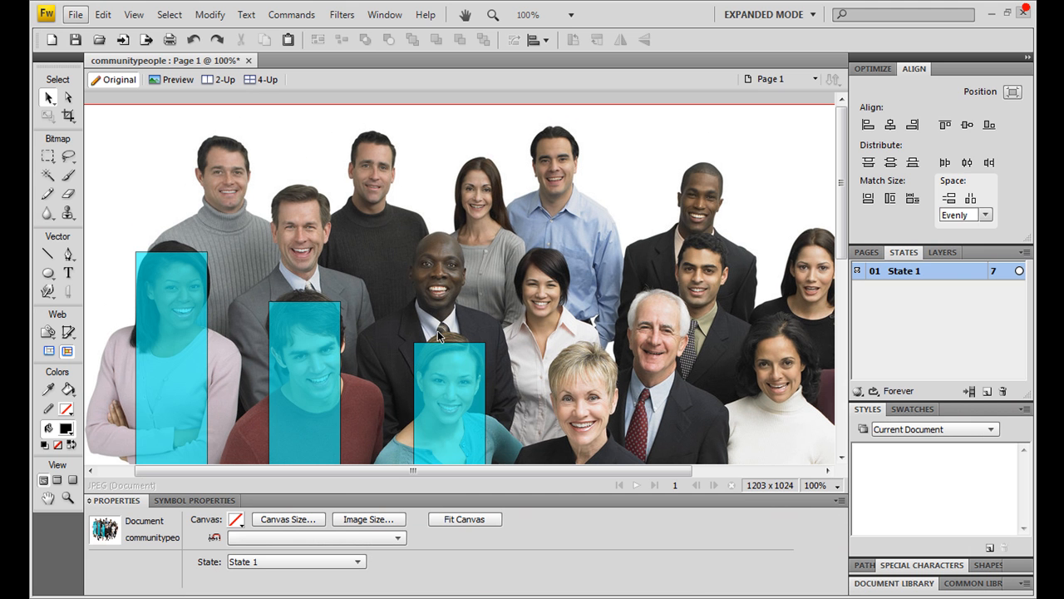
pyautogui.click(306, 374)
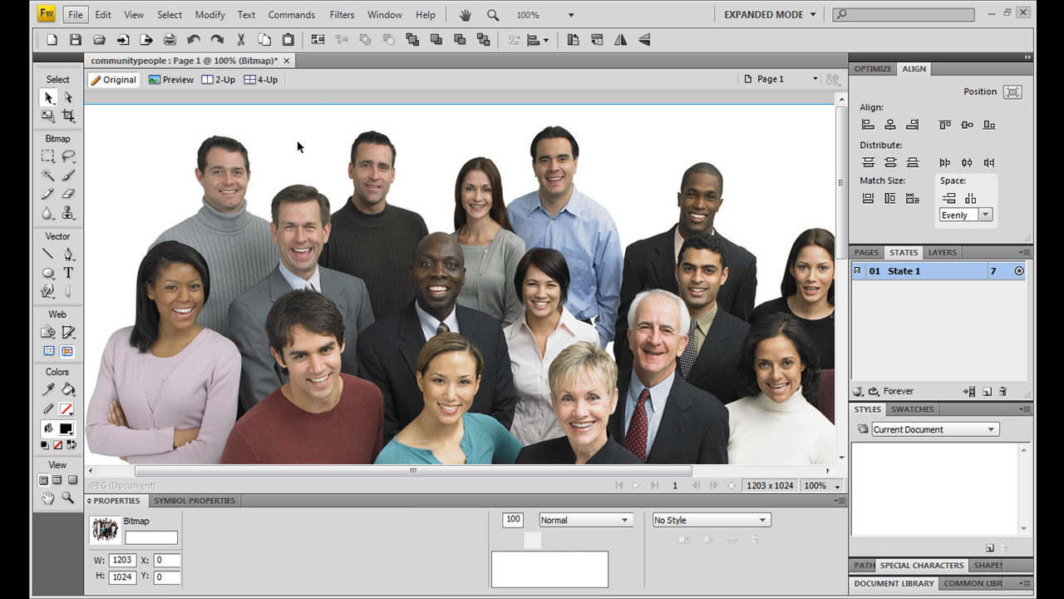
pyautogui.click(287, 59)
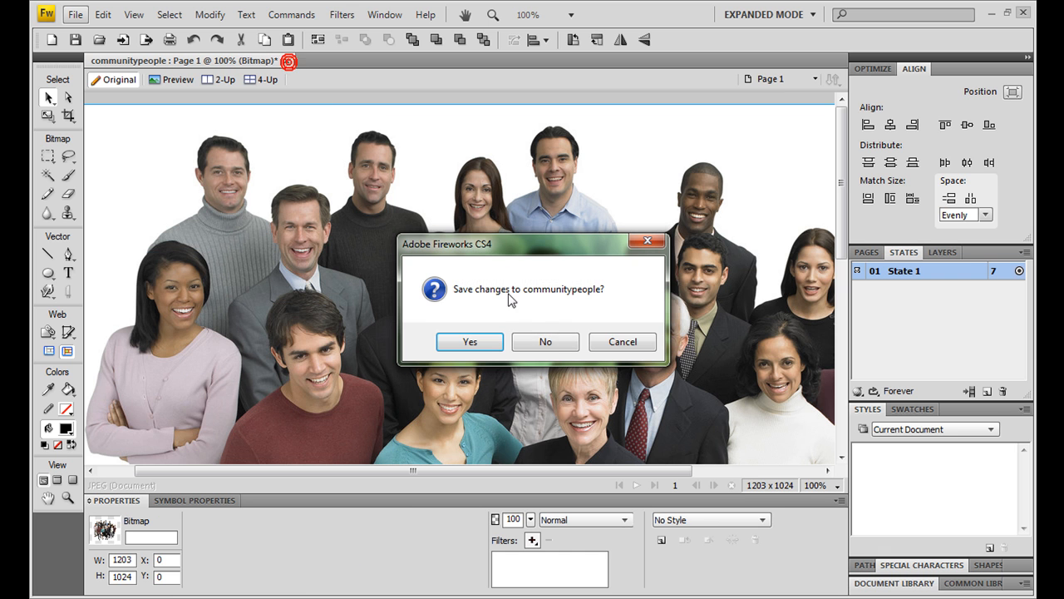
pyautogui.click(544, 342)
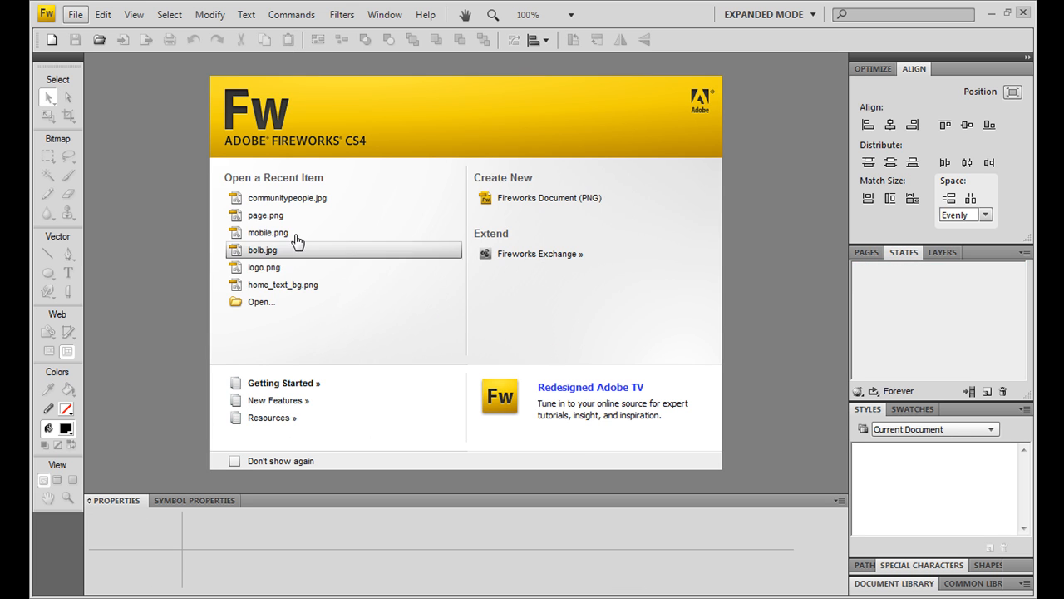
# - Reopen communitypeople.jpg from recent items and pick the Rectangle Hotspot tool
pyautogui.click(287, 198)
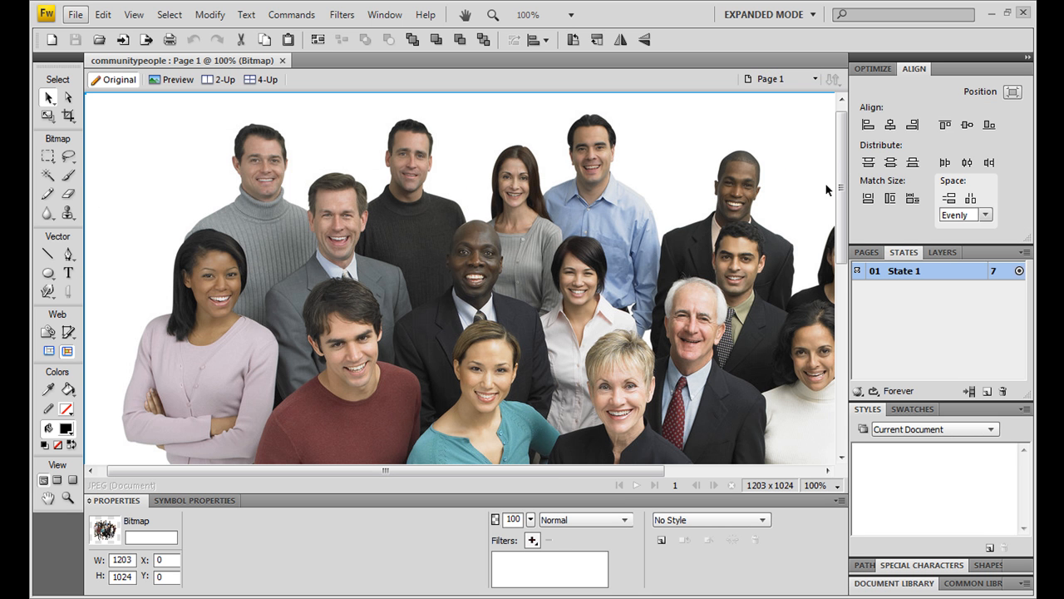
pyautogui.scroll(-3)
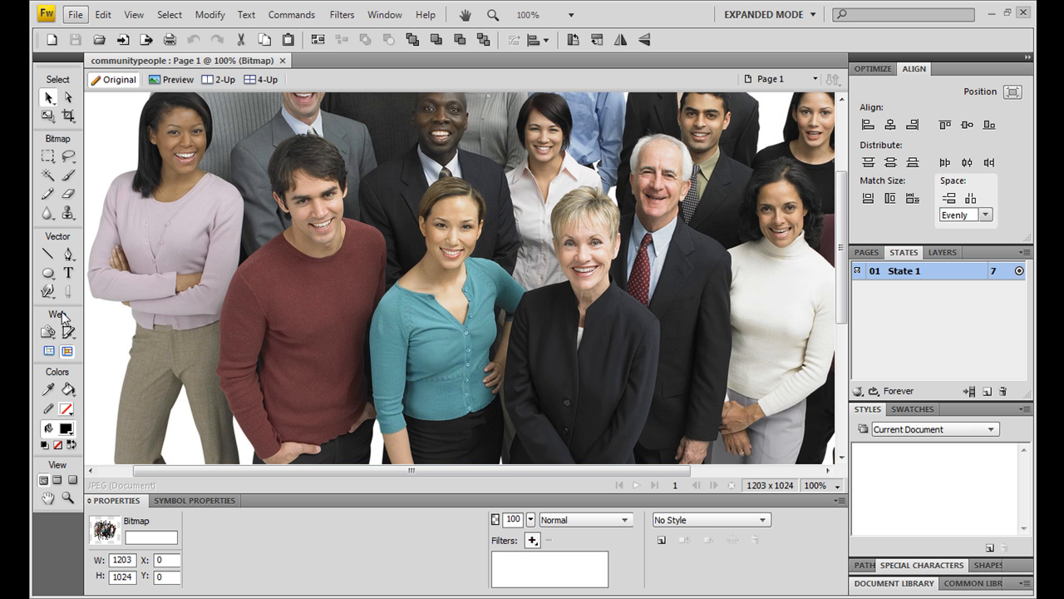
pyautogui.moveTo(48, 332)
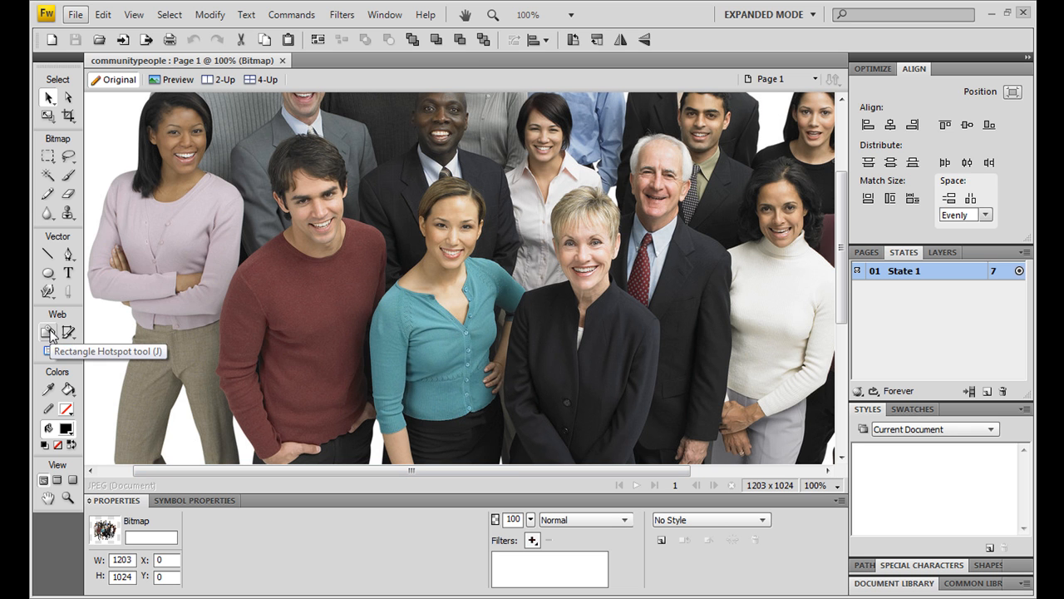
pyautogui.click(47, 332)
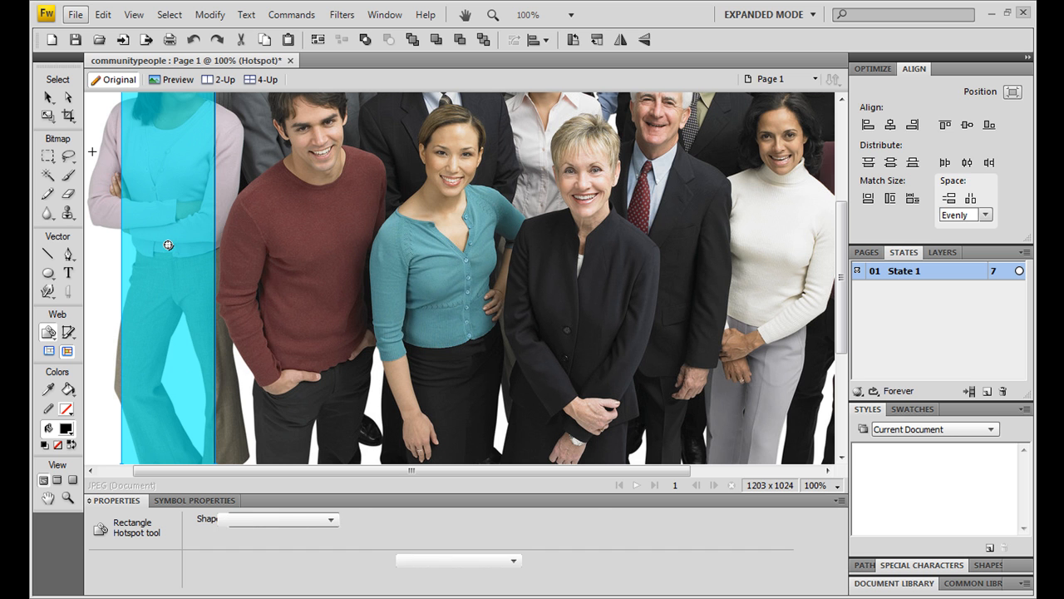
pyautogui.click(168, 246)
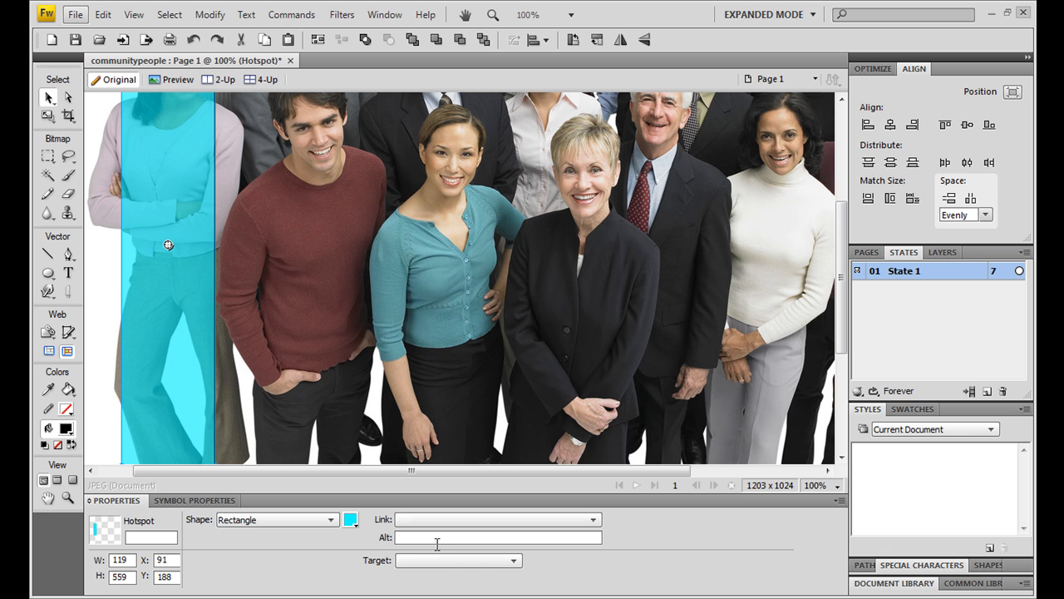
pyautogui.write('A')
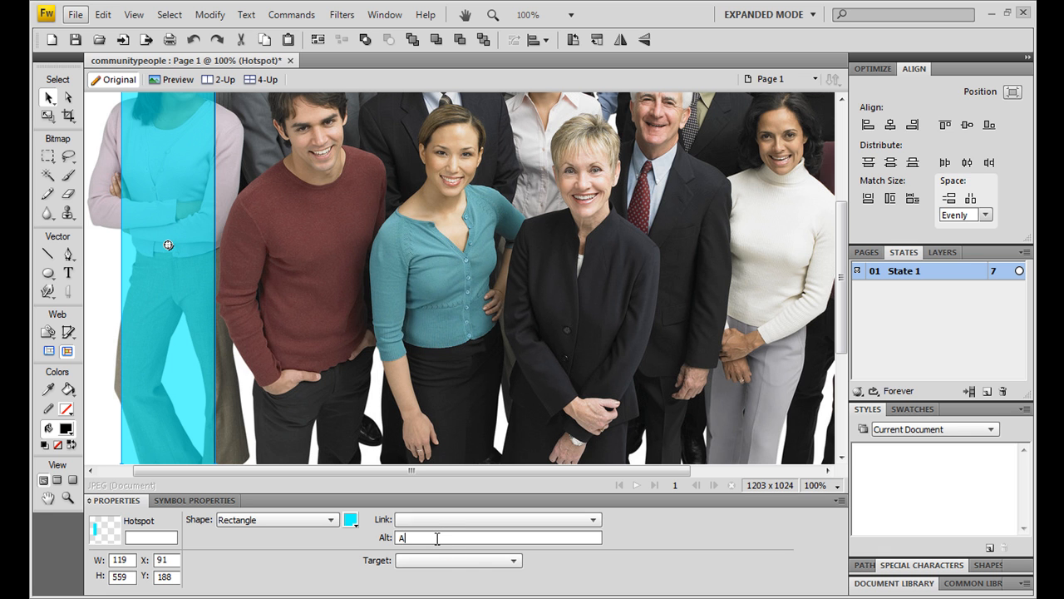
pyautogui.write('Alecia')
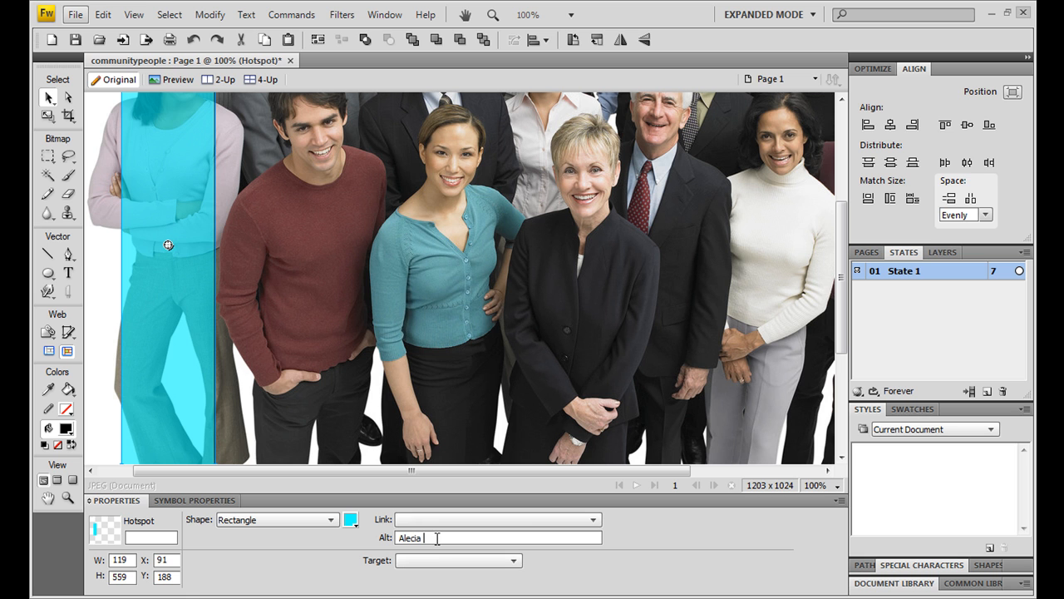
pyautogui.write('Brown')
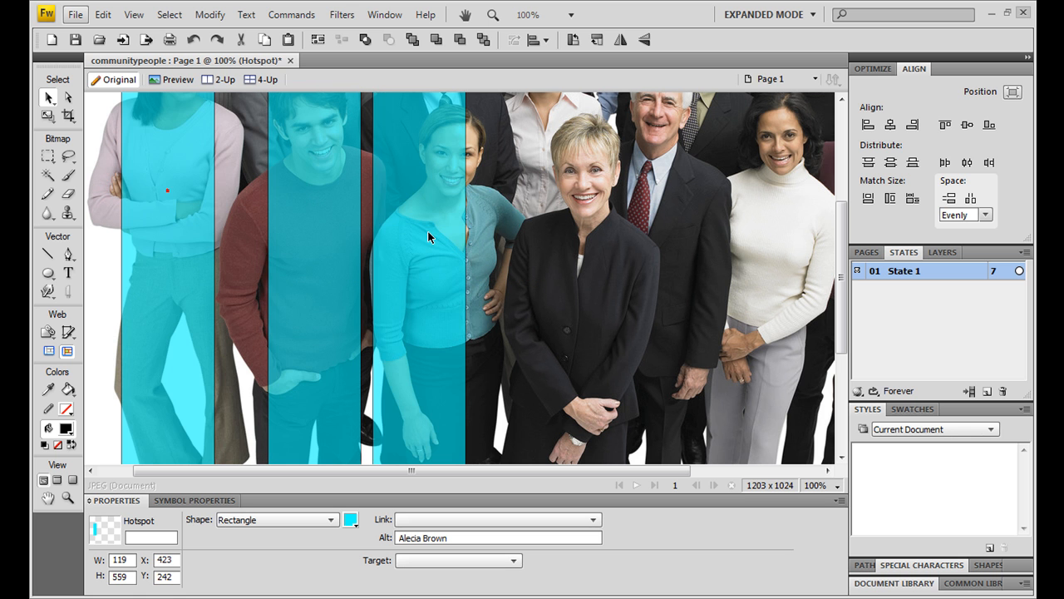
pyautogui.moveTo(430, 237); pyautogui.dragTo(440, 283)
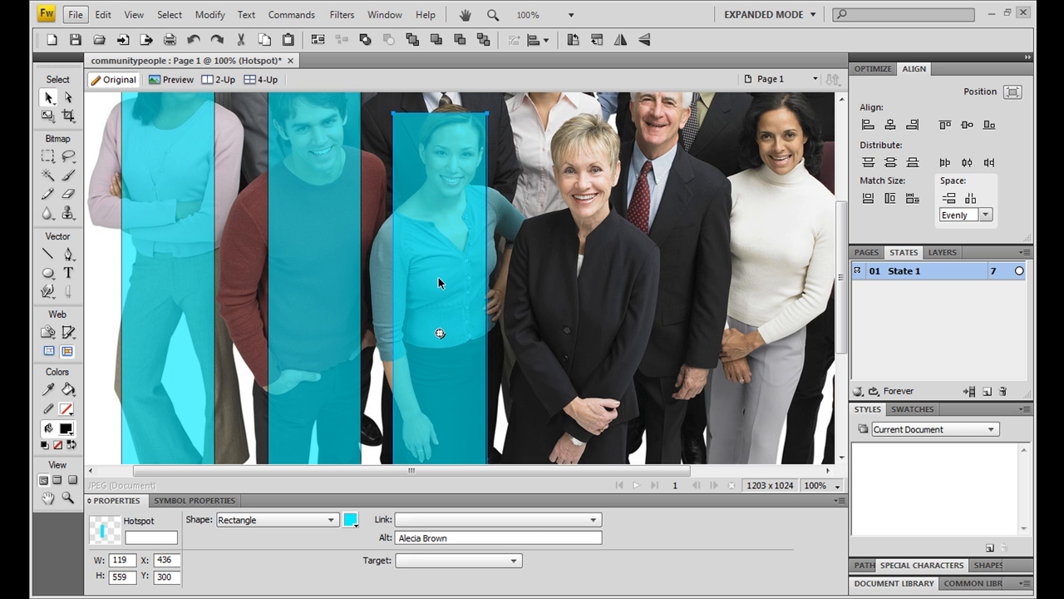
pyautogui.moveTo(452, 342)
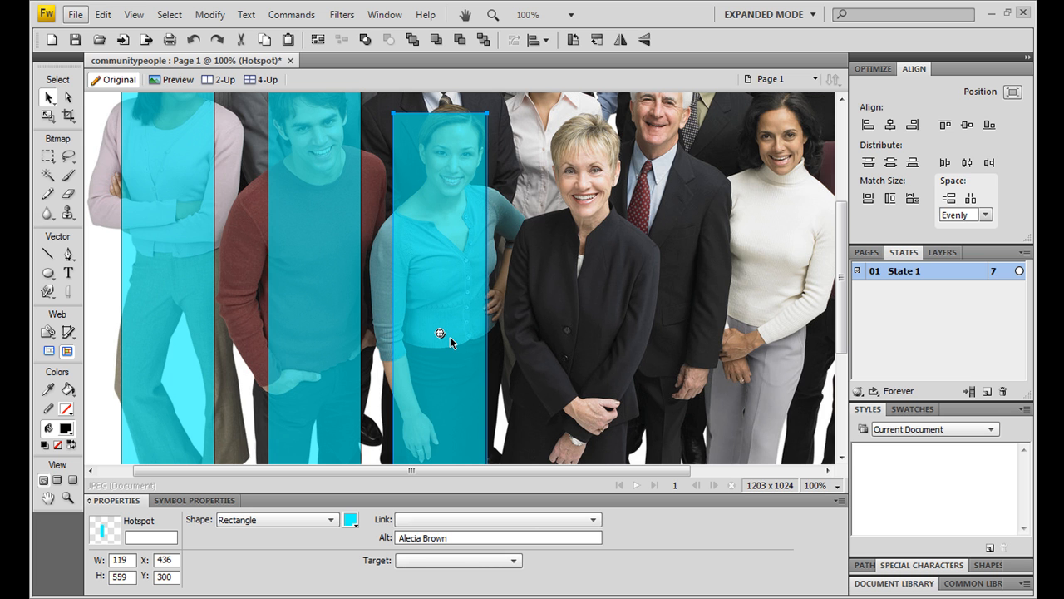
pyautogui.moveTo(470, 197)
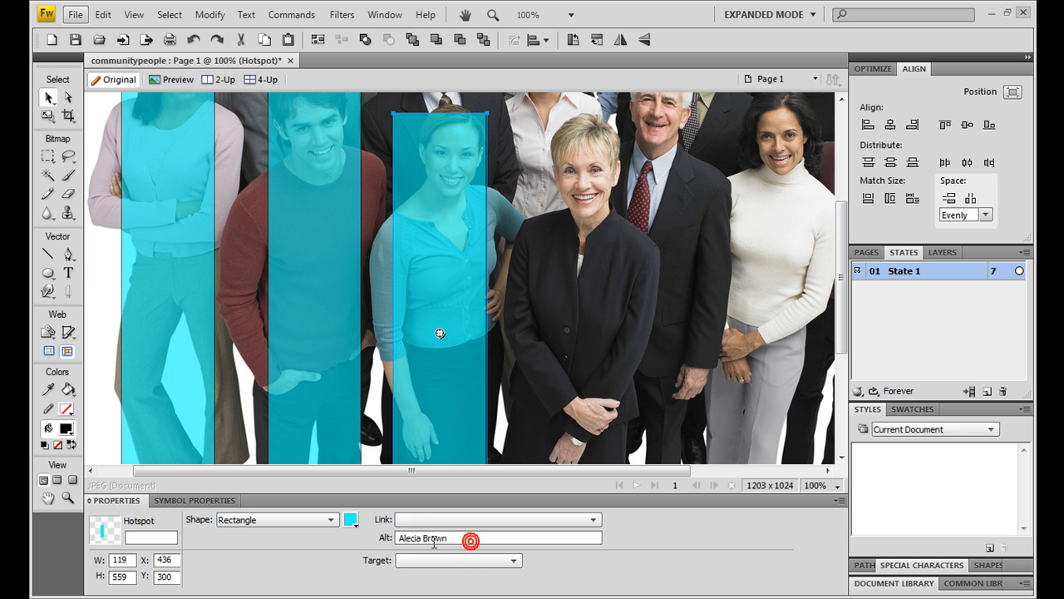
pyautogui.tripleClick(444, 538)
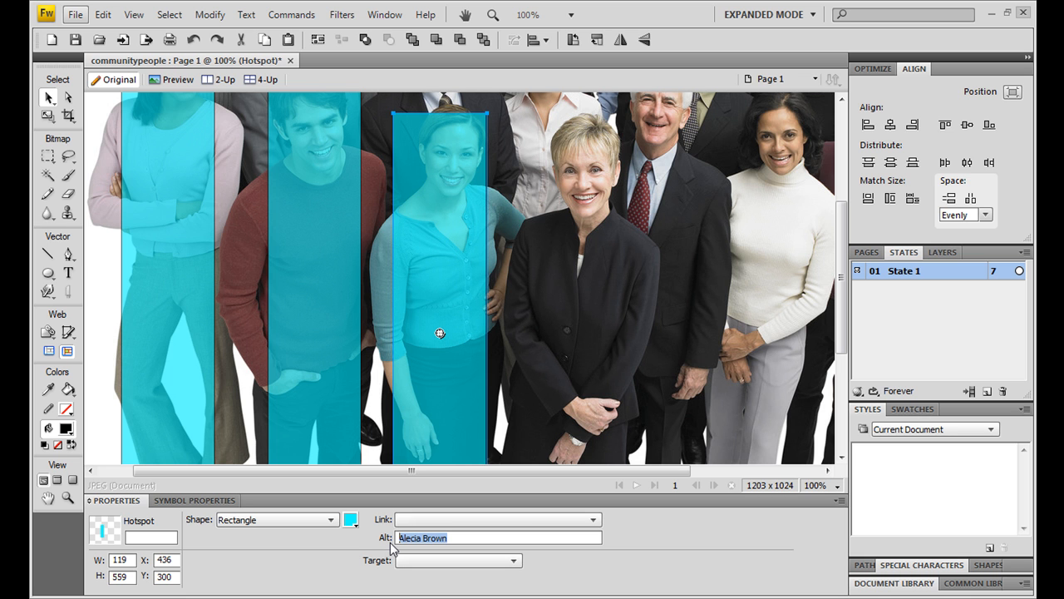
pyautogui.write('Miki')
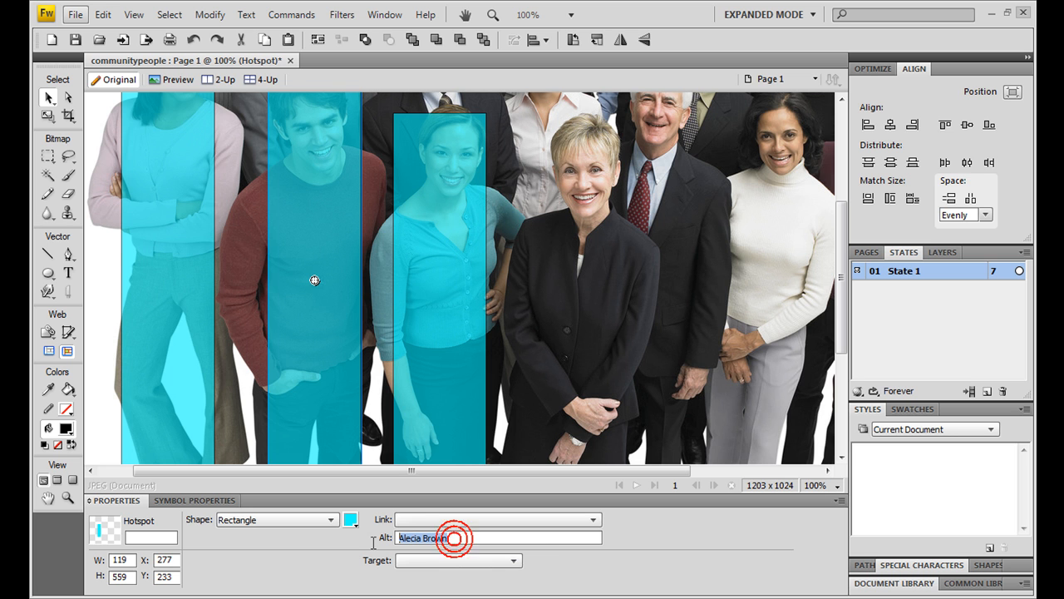
pyautogui.write('Mike')
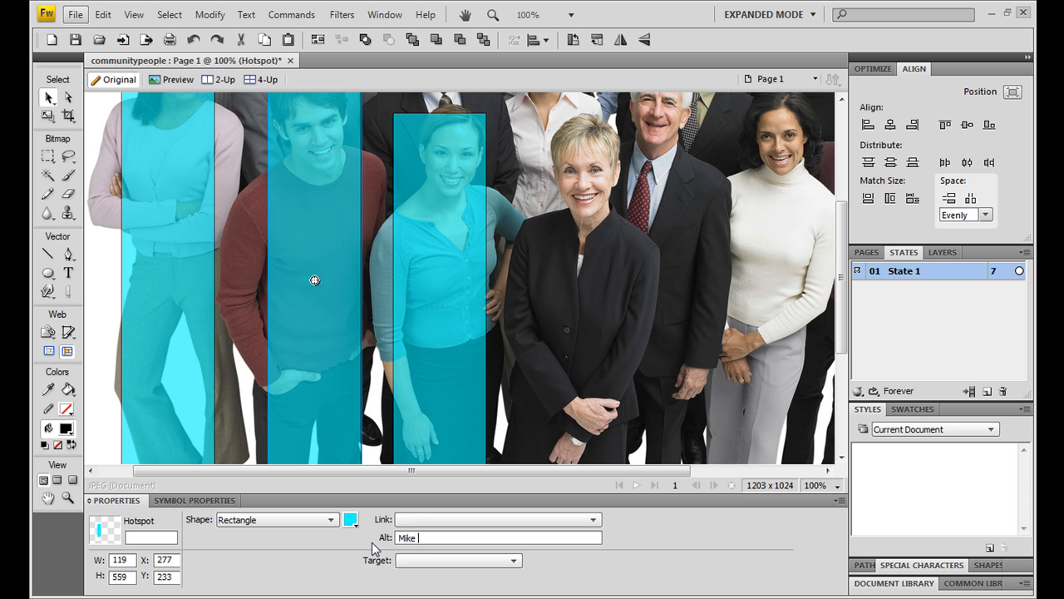
pyautogui.write('Mathews')
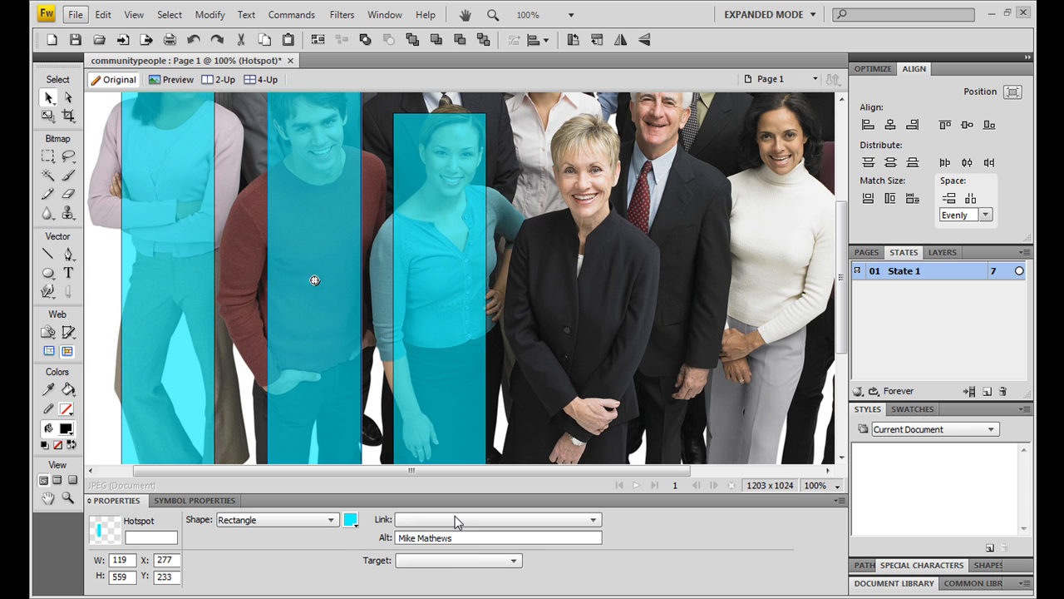
pyautogui.click(495, 519)
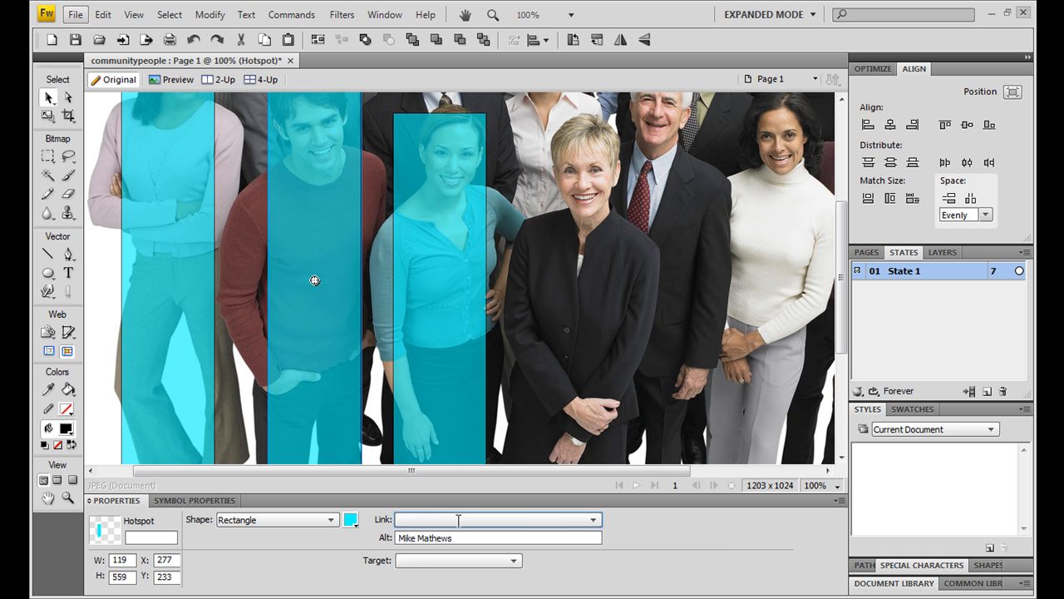
pyautogui.write('h')
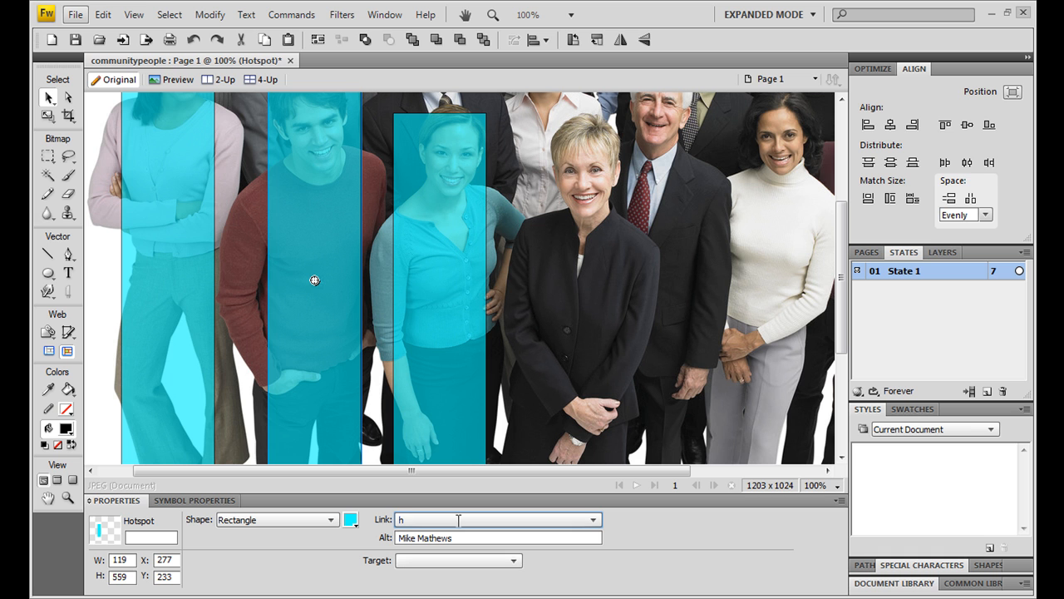
pyautogui.write('ttp://')
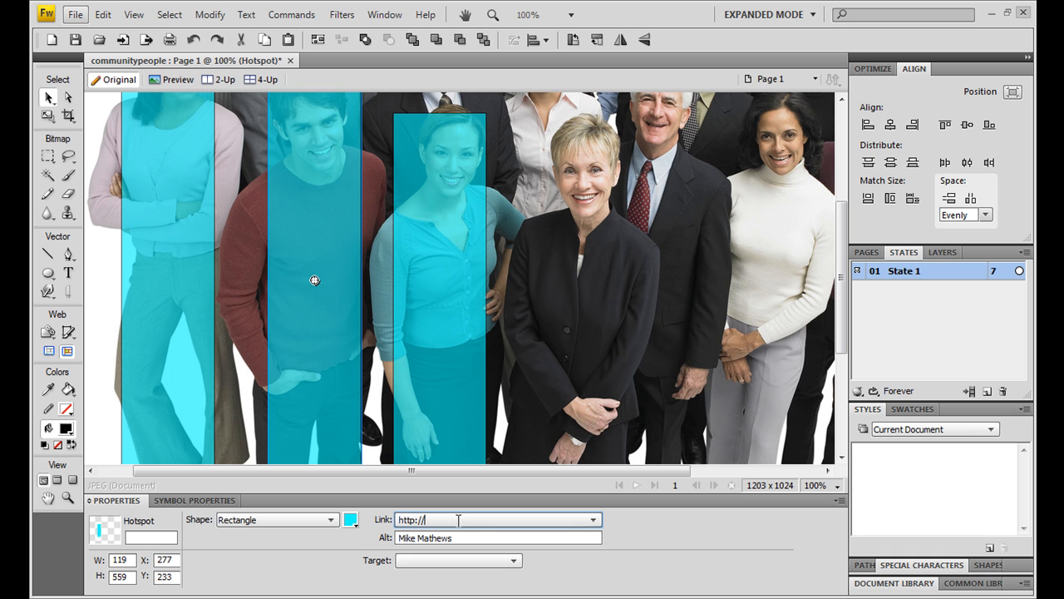
pyautogui.write('www.')
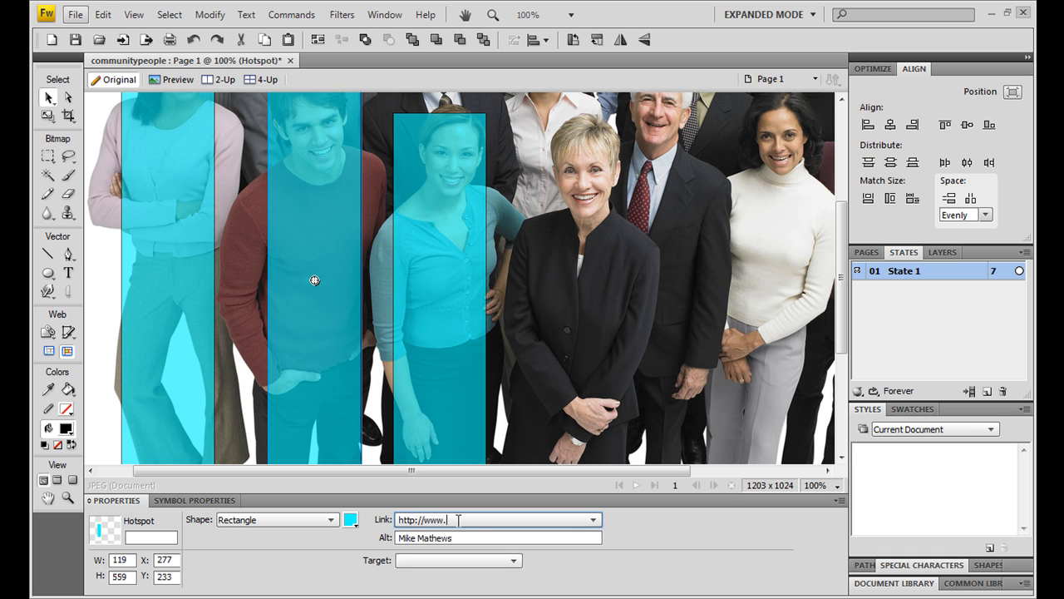
pyautogui.write('youtube')
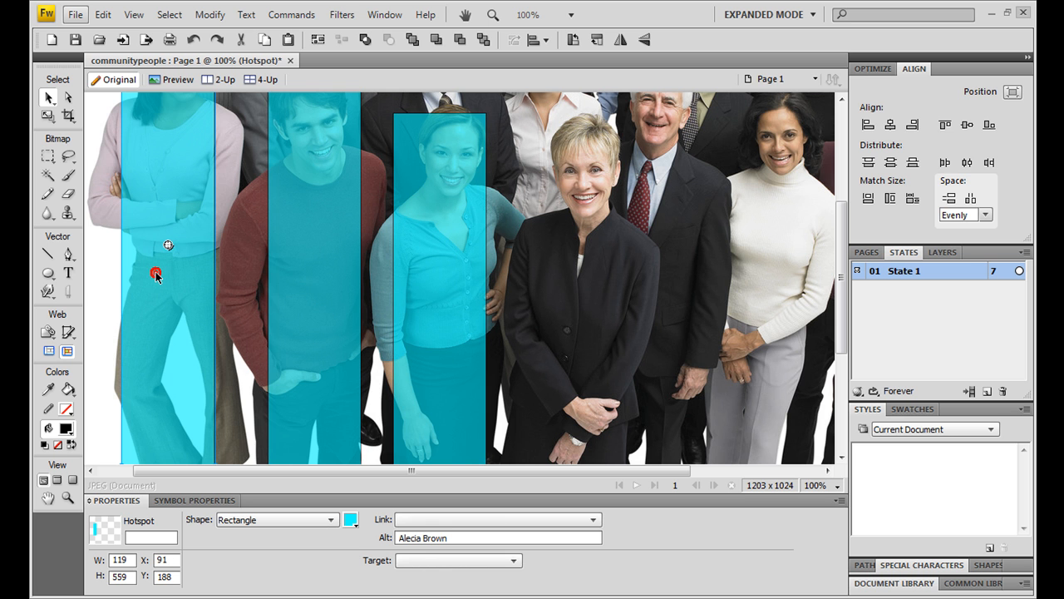
pyautogui.moveTo(829, 139)
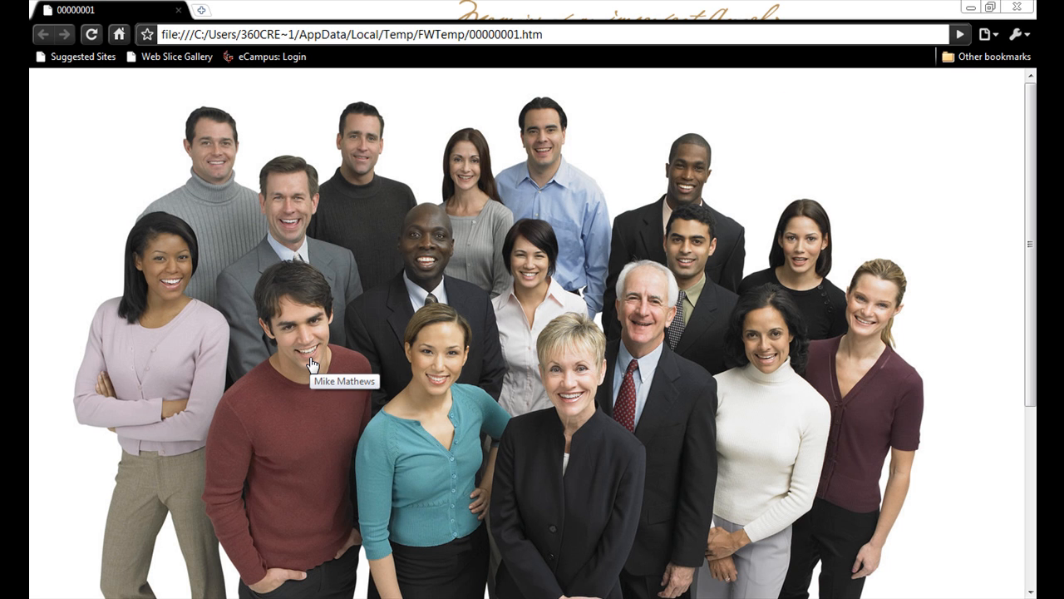
pyautogui.moveTo(431, 355)
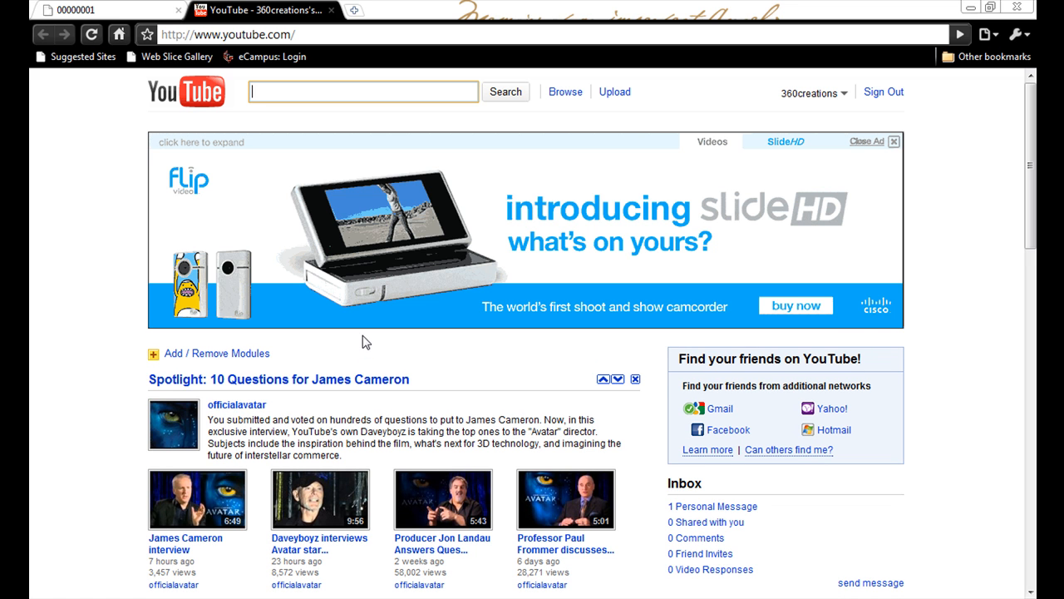
pyautogui.moveTo(528, 237)
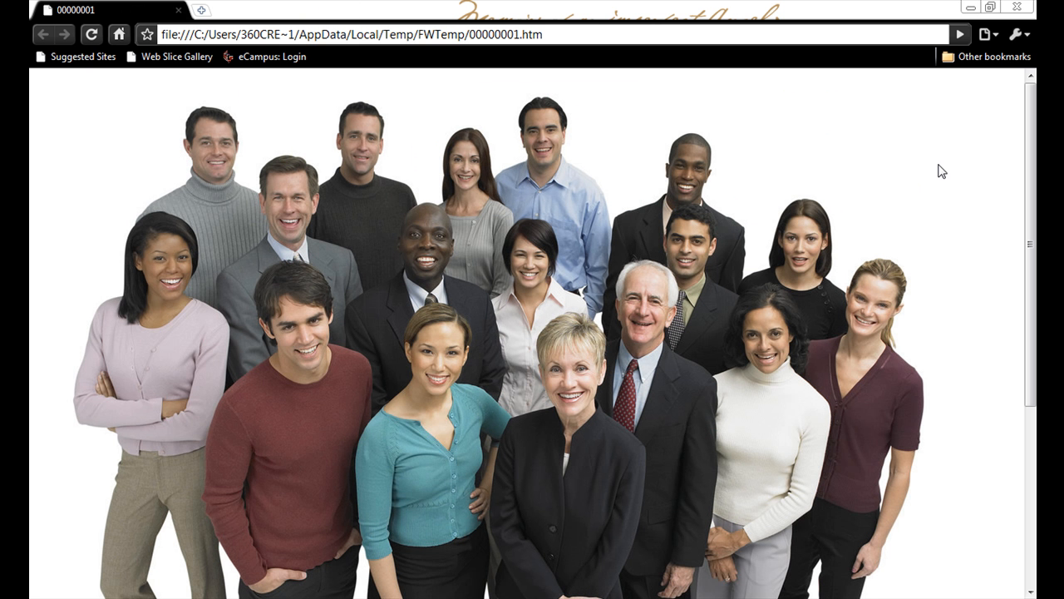
pyautogui.moveTo(868, 102)
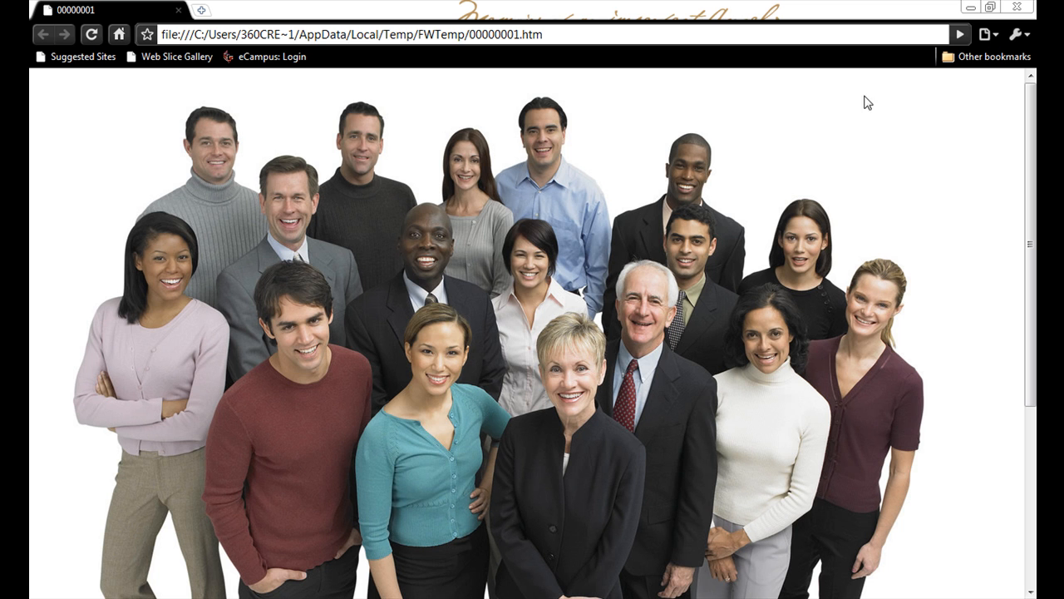
pyautogui.moveTo(648, 100)
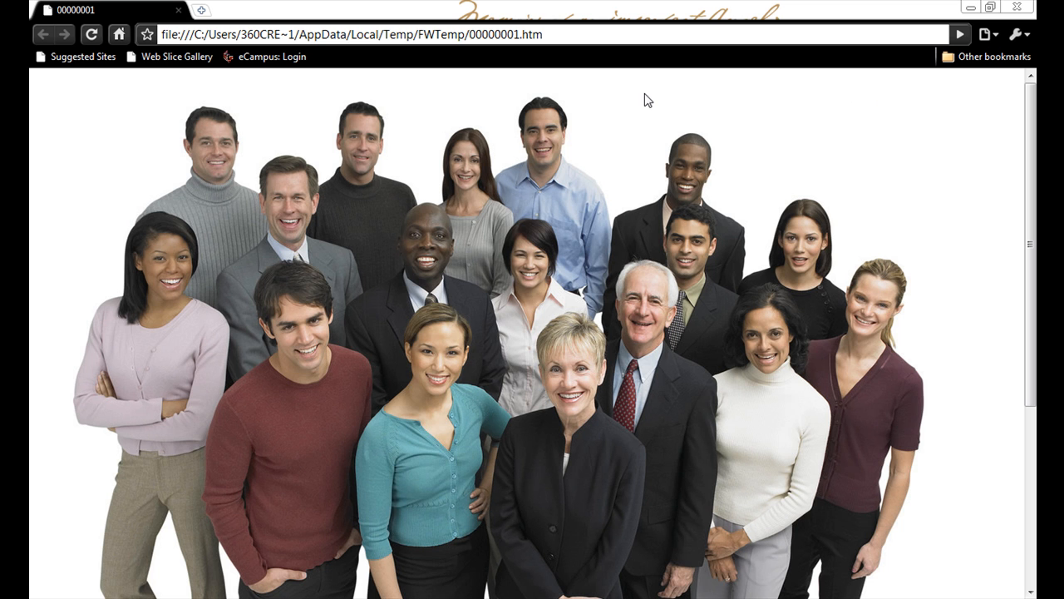
pyautogui.moveTo(704, 111)
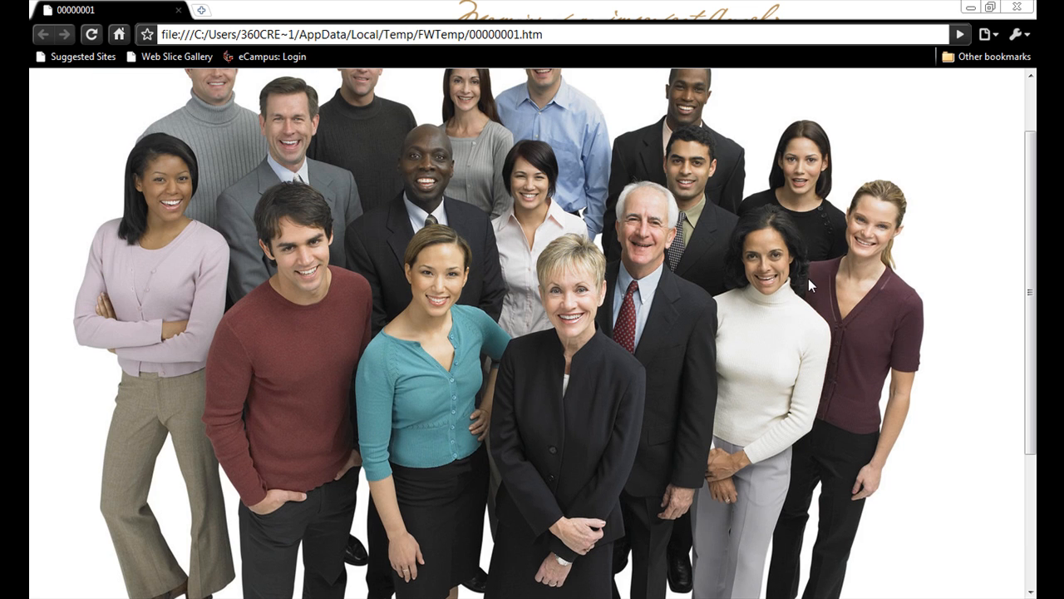
# - Scroll the group photo preview page in Chrome
pyautogui.scroll(-3)
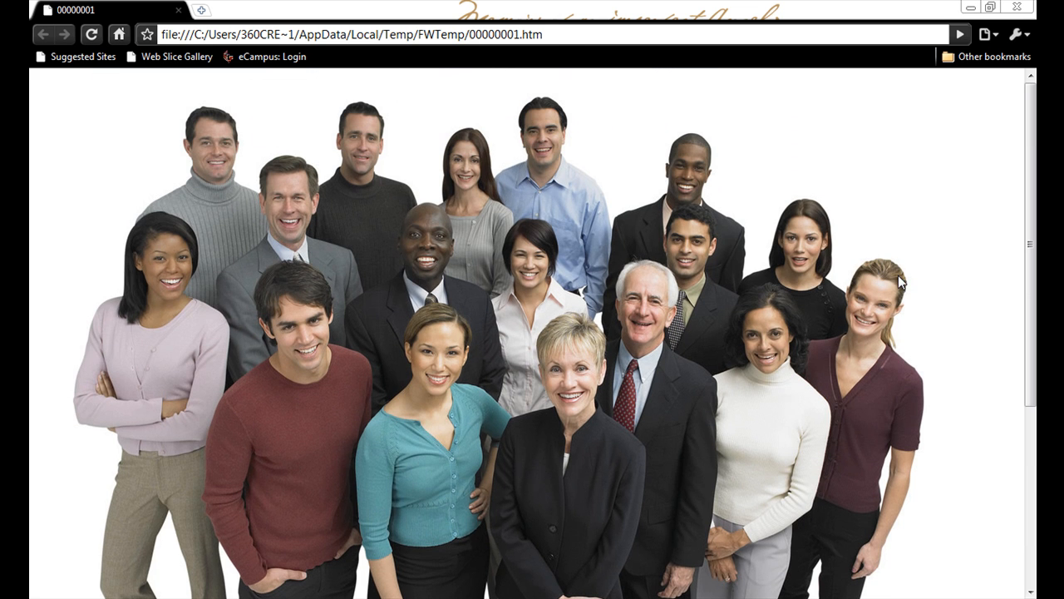
pyautogui.moveTo(156, 290)
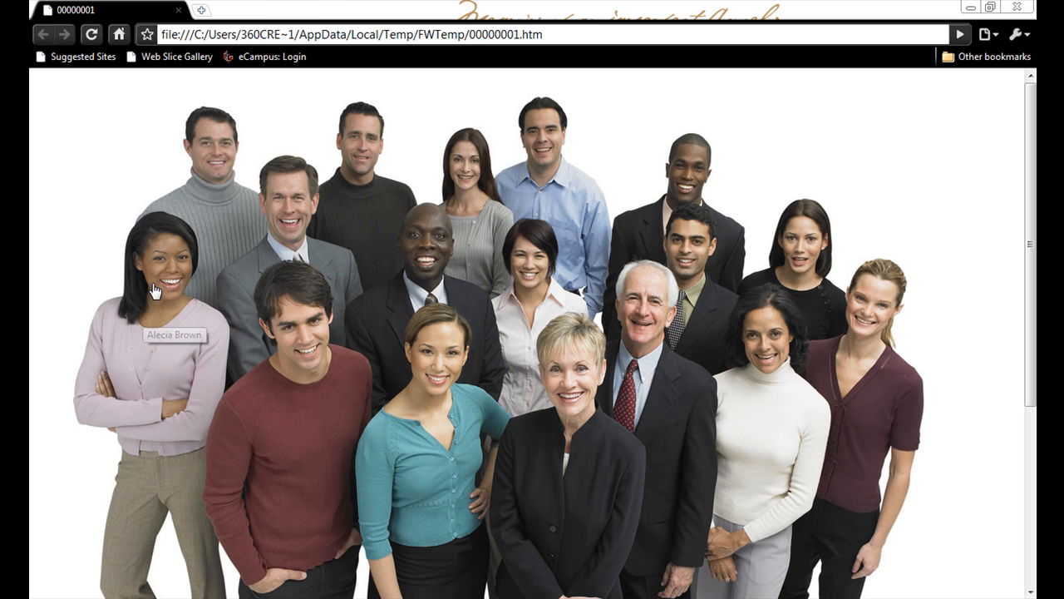